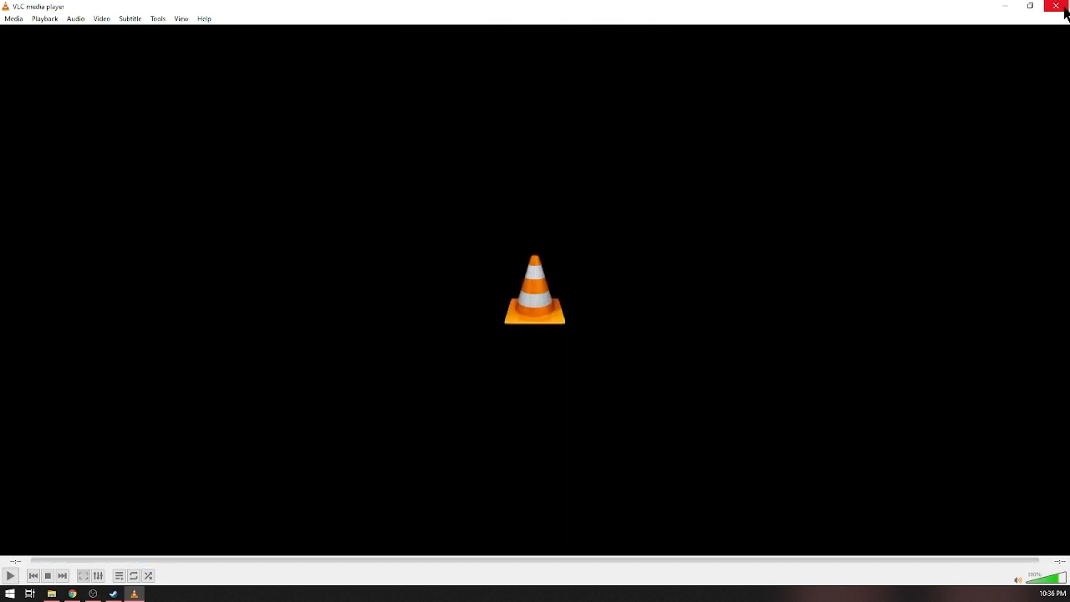
Load the Snapchat crowd-surfing .mp4 in VLC, paused on its first frame at 00:00.
click(1065, 7)
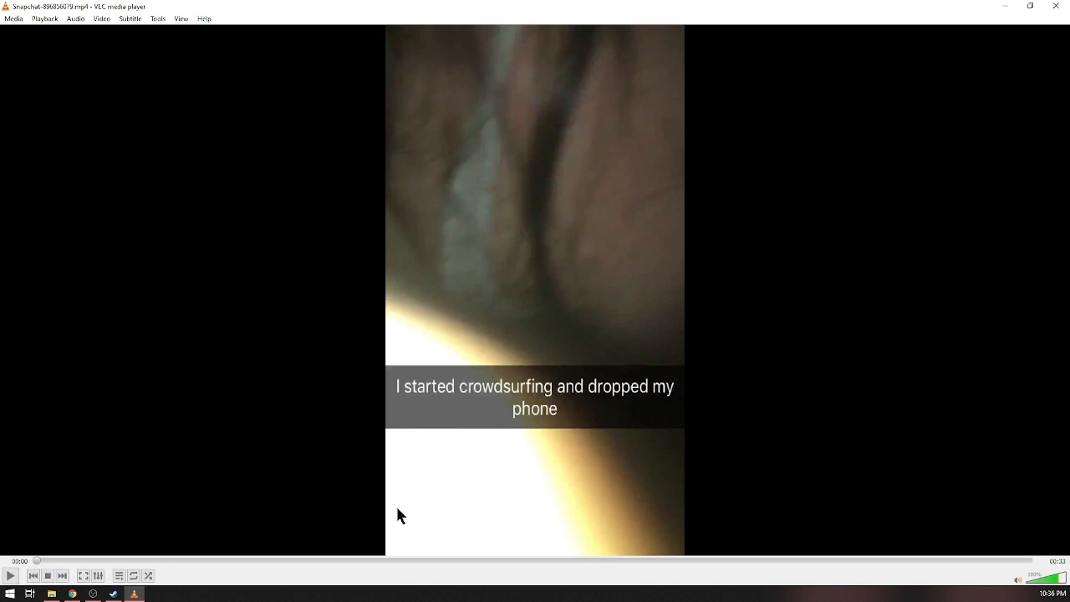
mouse_move(585, 462)
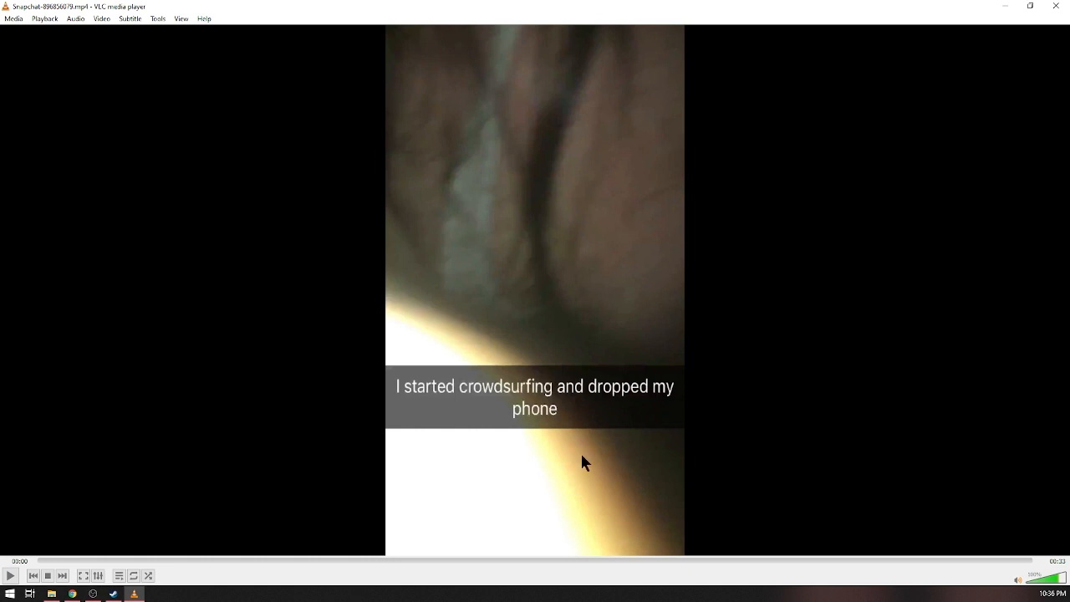
mouse_move(597, 458)
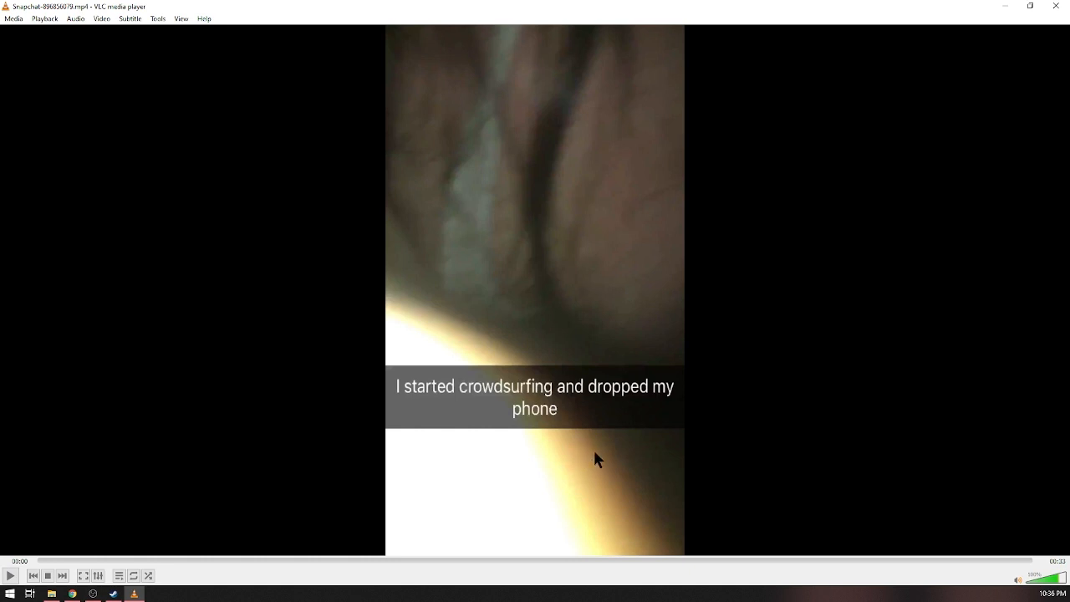
mouse_move(443, 504)
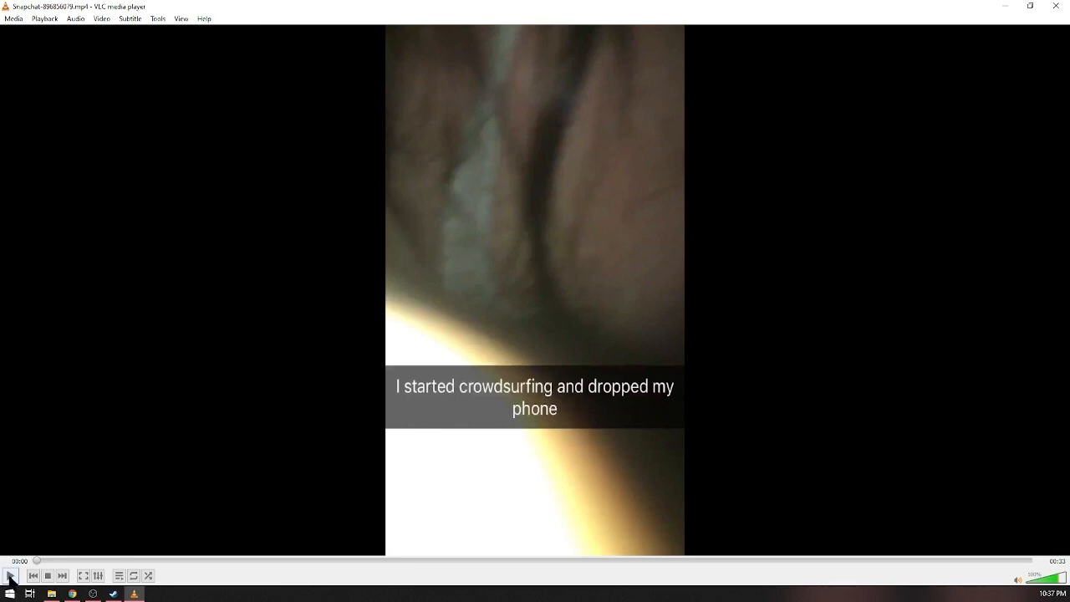
Play the 33-second crowd-surfing clip to its end, then close VLC to the desktop.
click(11, 575)
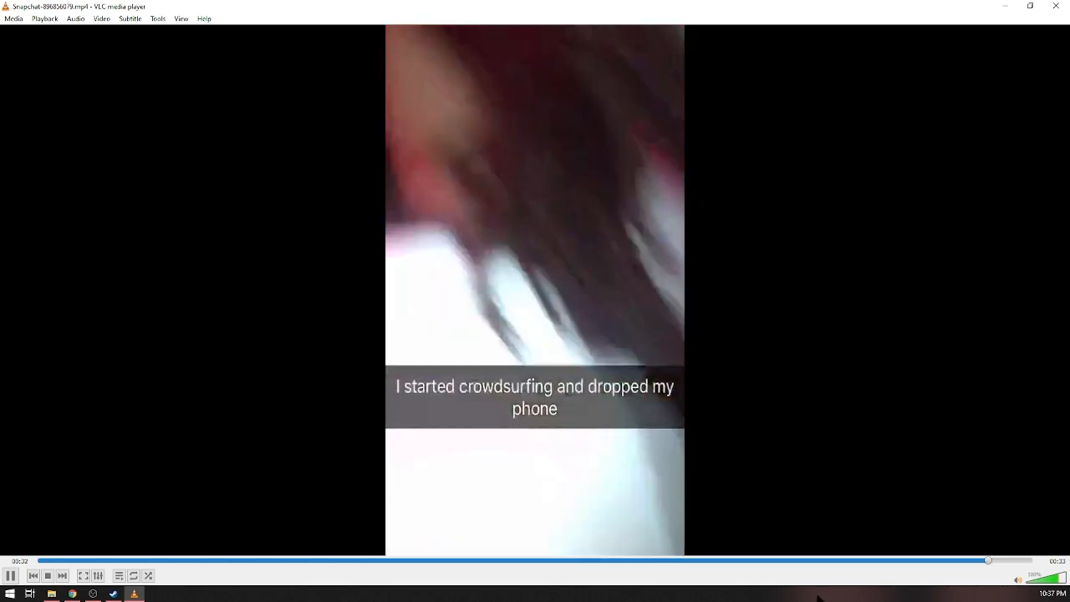
click(48, 575)
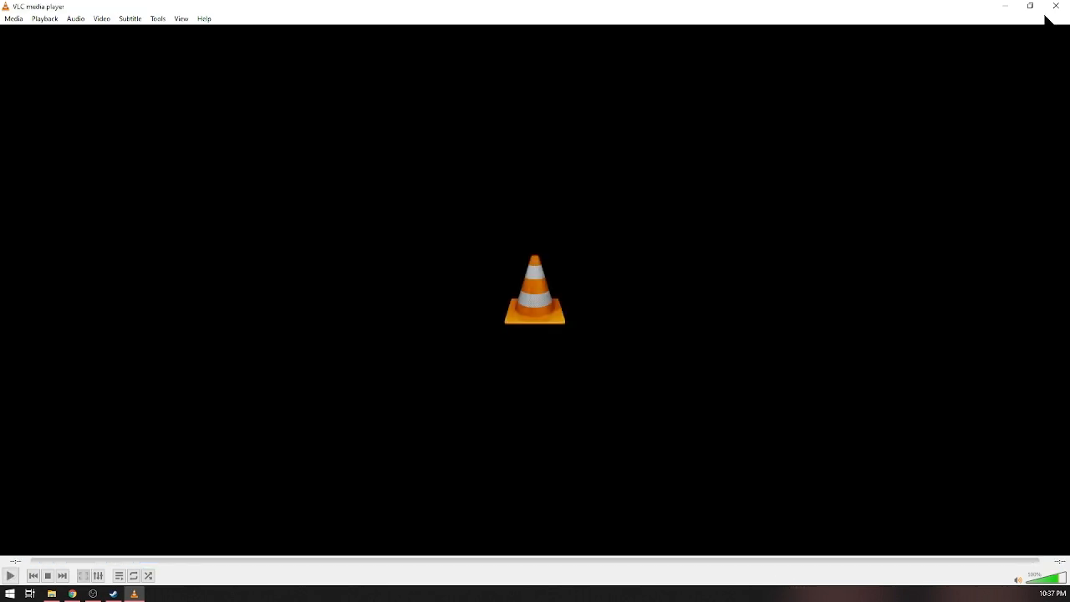
click(1055, 6)
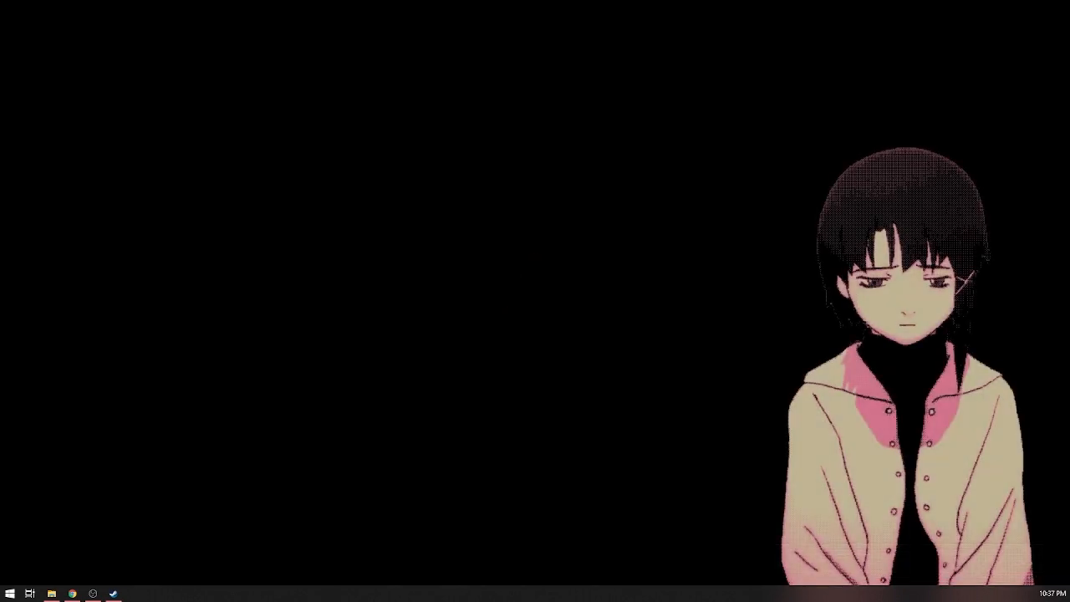